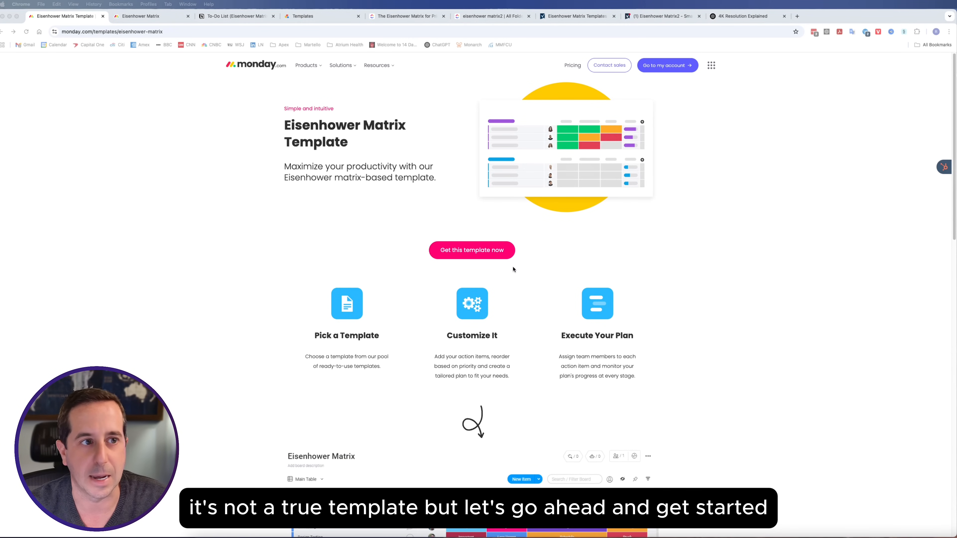
- Get the Eisenhower Matrix template, opening the board with its Weekly To Dos group
left_click(150, 16)
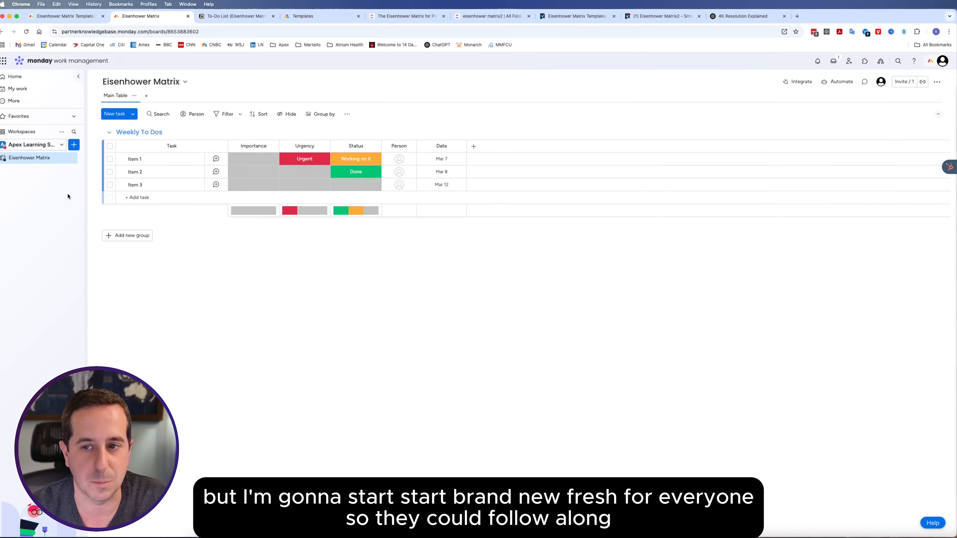
mouse_move(74, 145)
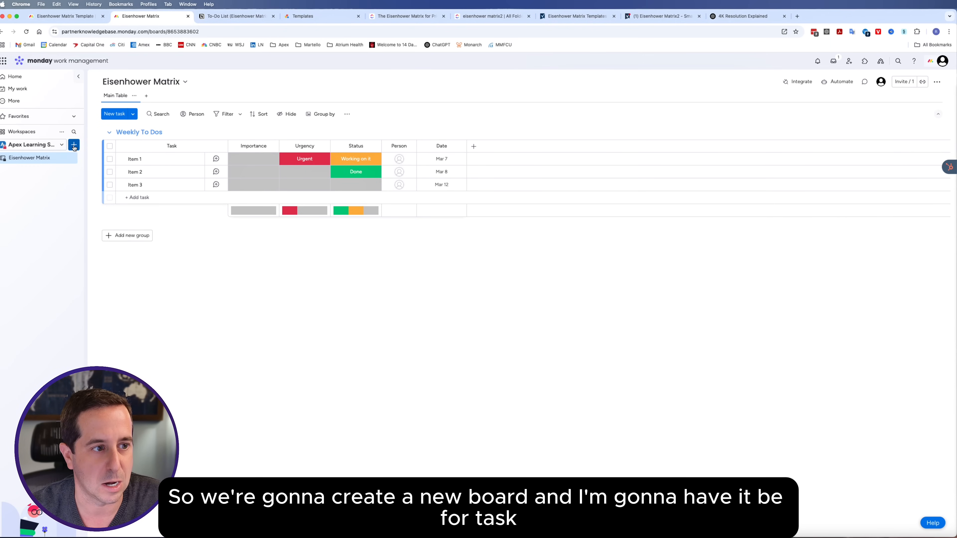
- Create a new Tasks board named 'Eisenhower Matrix2' from the workspace + menu
left_click(73, 145)
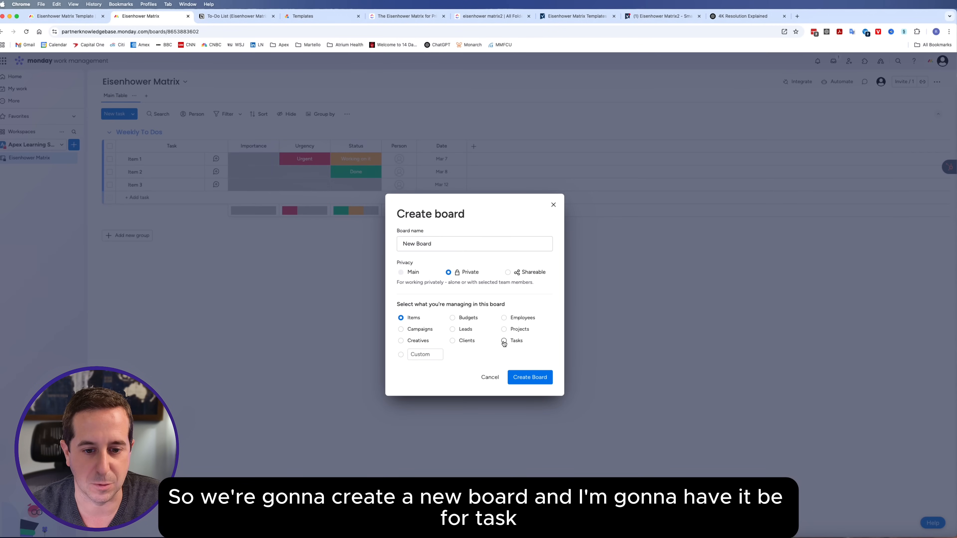
left_click(504, 340)
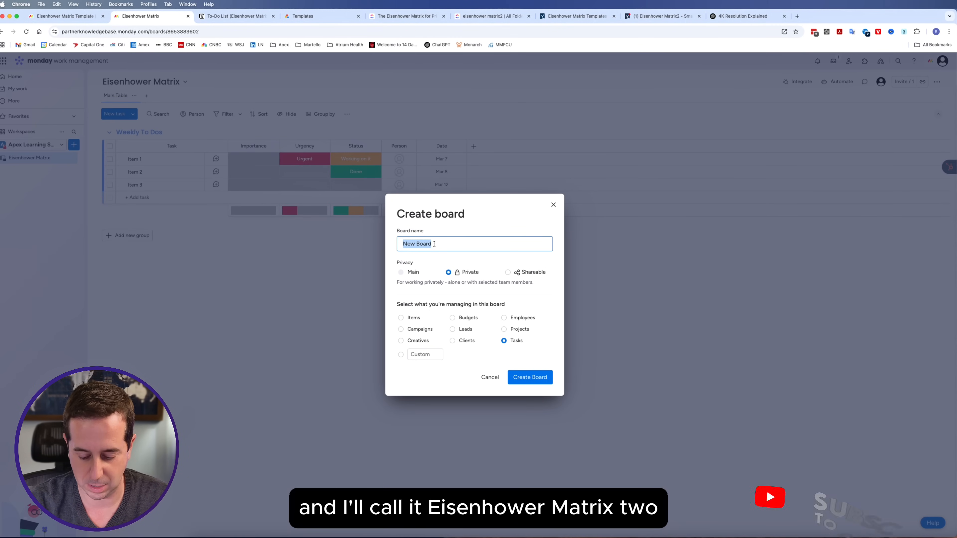
type("E")
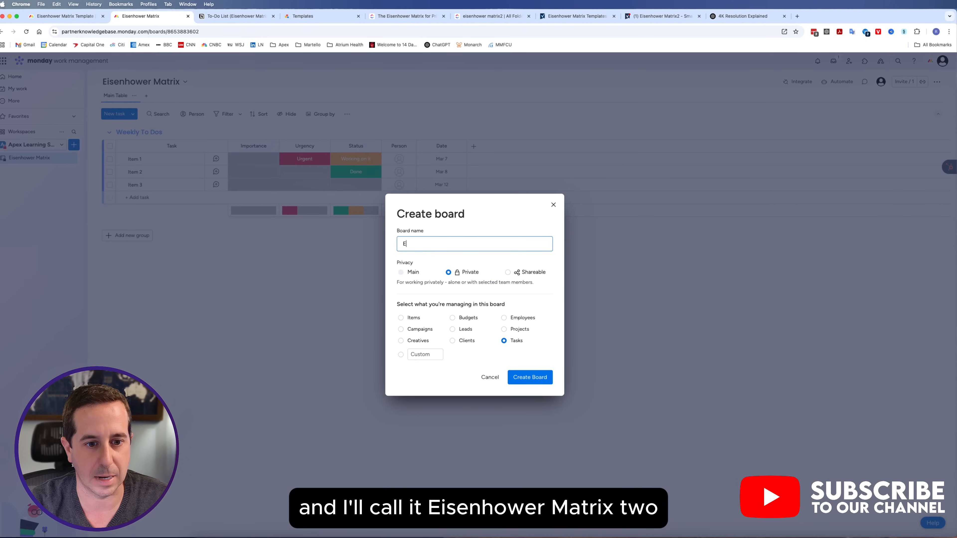
type("isenhower Matrix2")
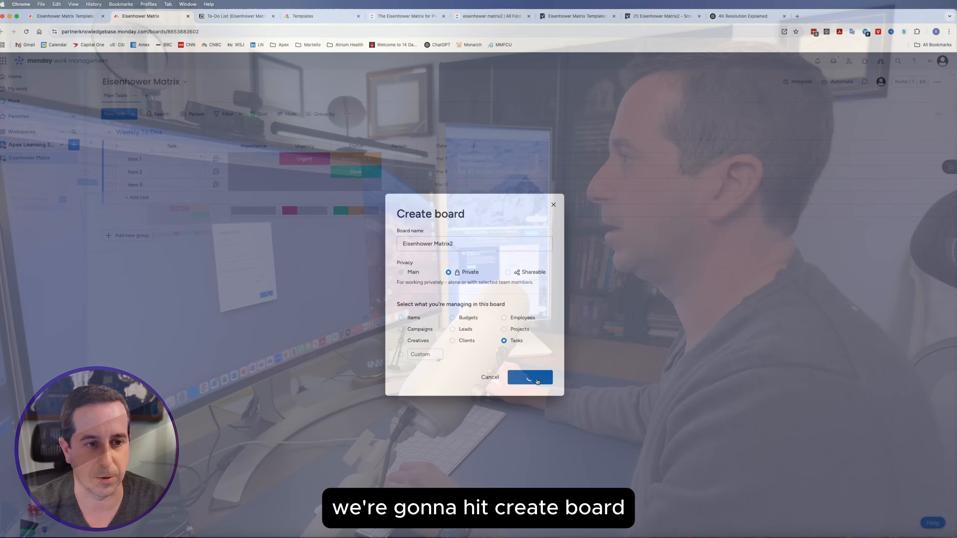
left_click(530, 377)
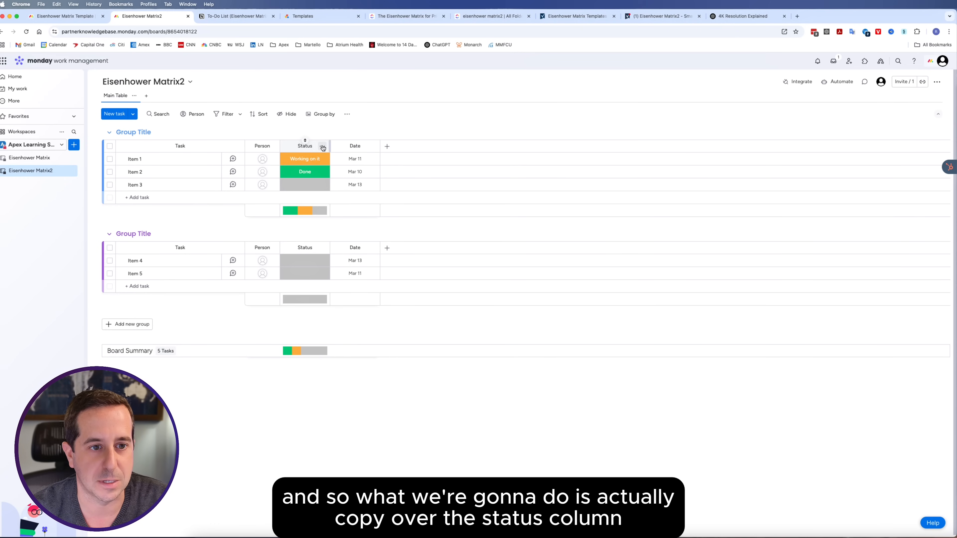
- Duplicate the Status column (column only) twice, naming the copies Urgency and Importance
left_click(322, 146)
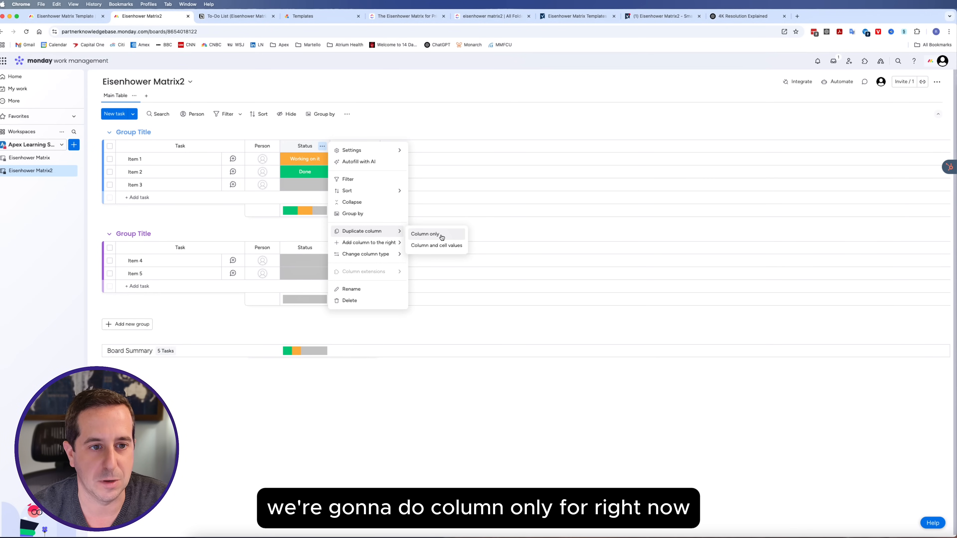
left_click(425, 234)
type("Urgency")
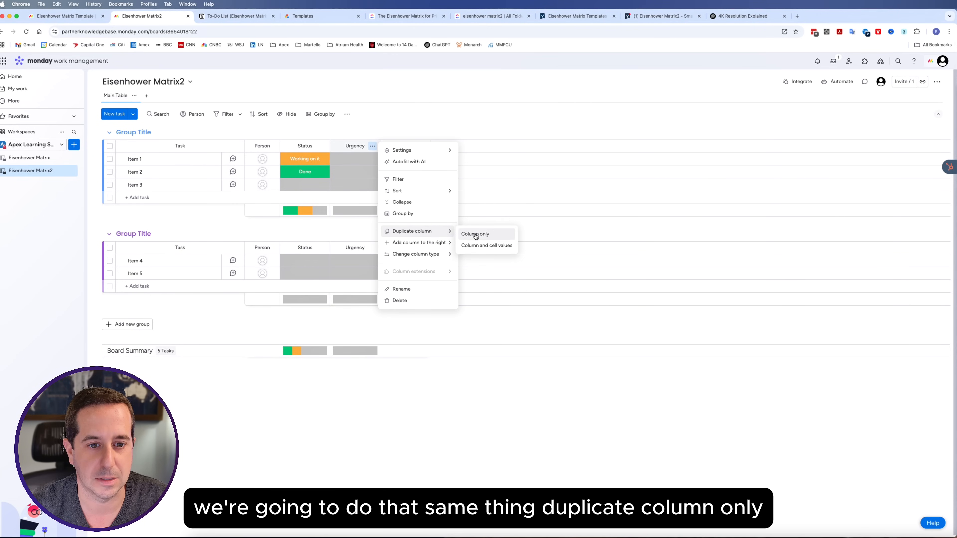
left_click(475, 234)
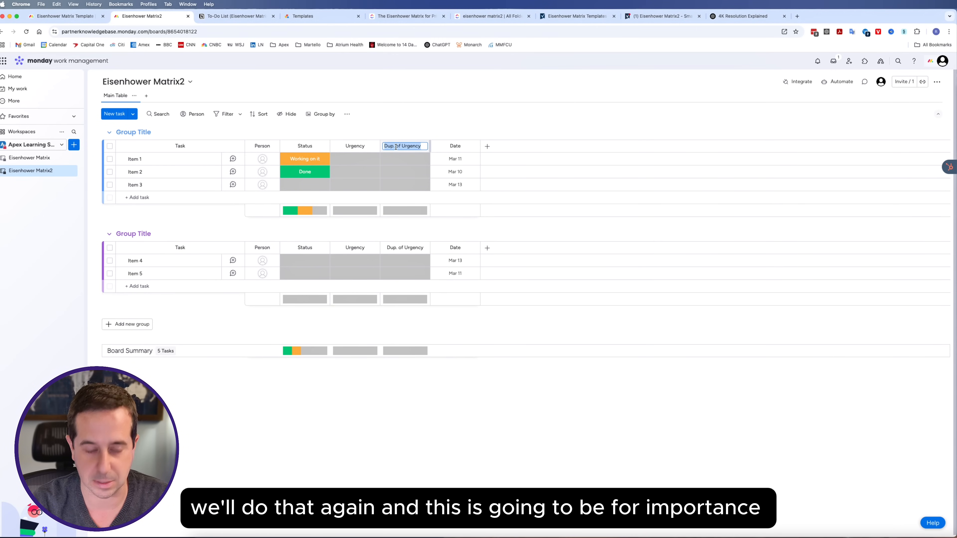
type("Importance")
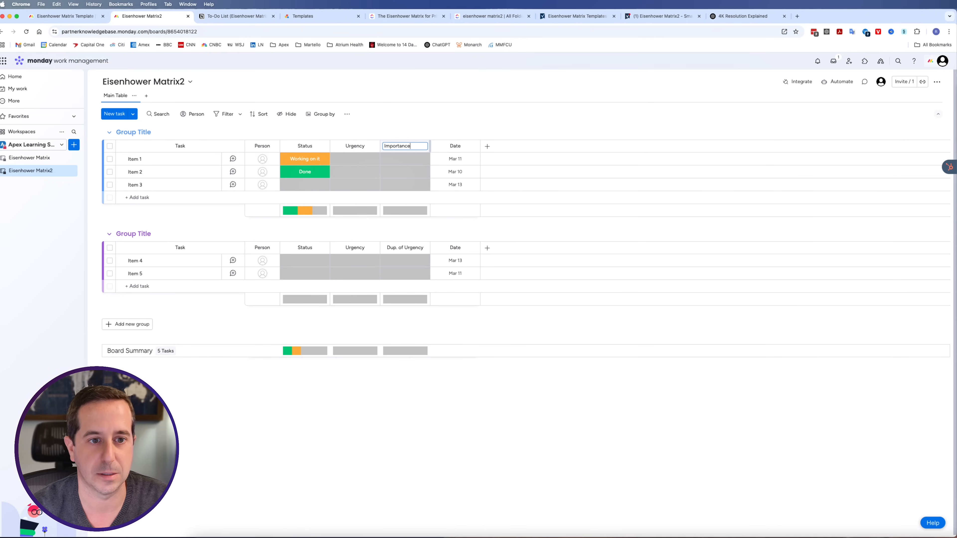
left_click(354, 159)
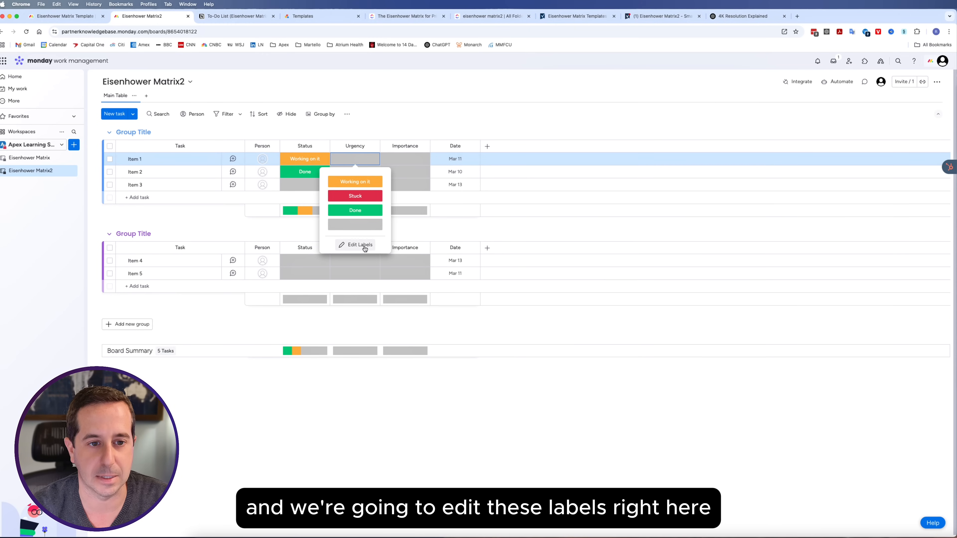
- Edit the Urgency labels to Urgent (red) and Not Urgent (orange), delete Done, and apply
left_click(361, 244)
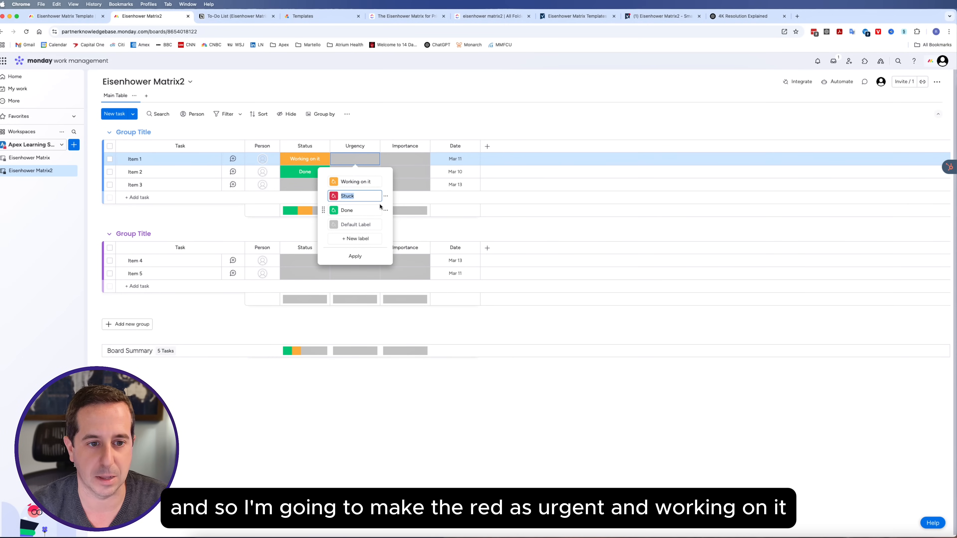
type("Urgent")
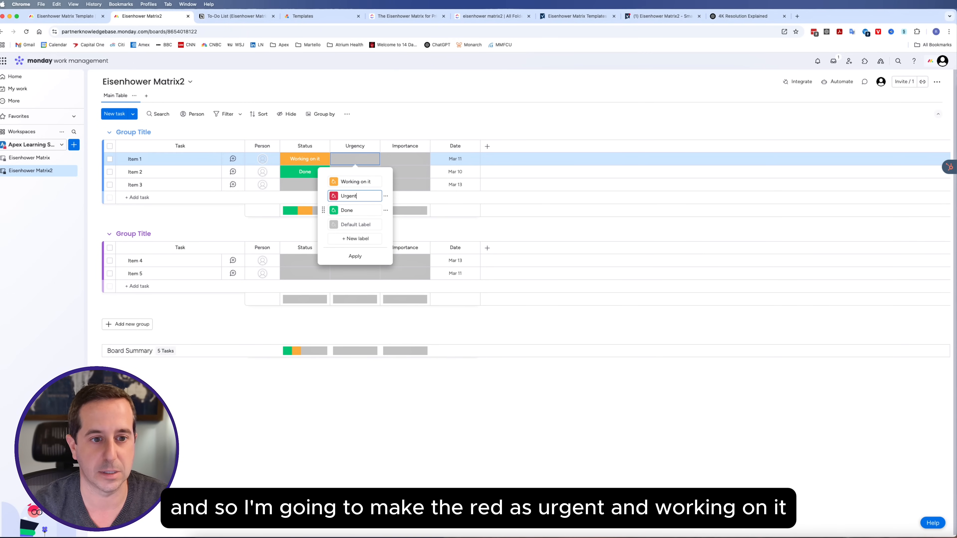
left_click(354, 182)
type("Not Urgent")
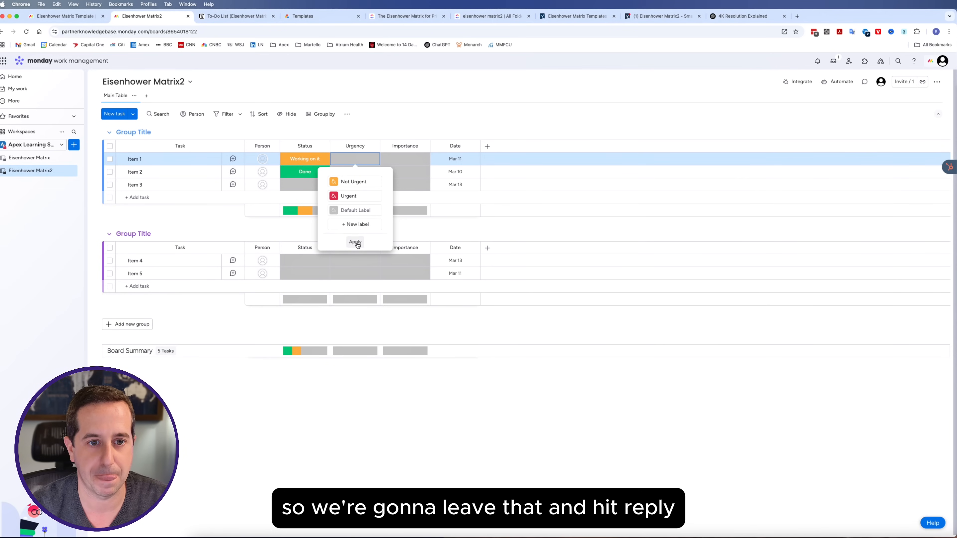
left_click(354, 241)
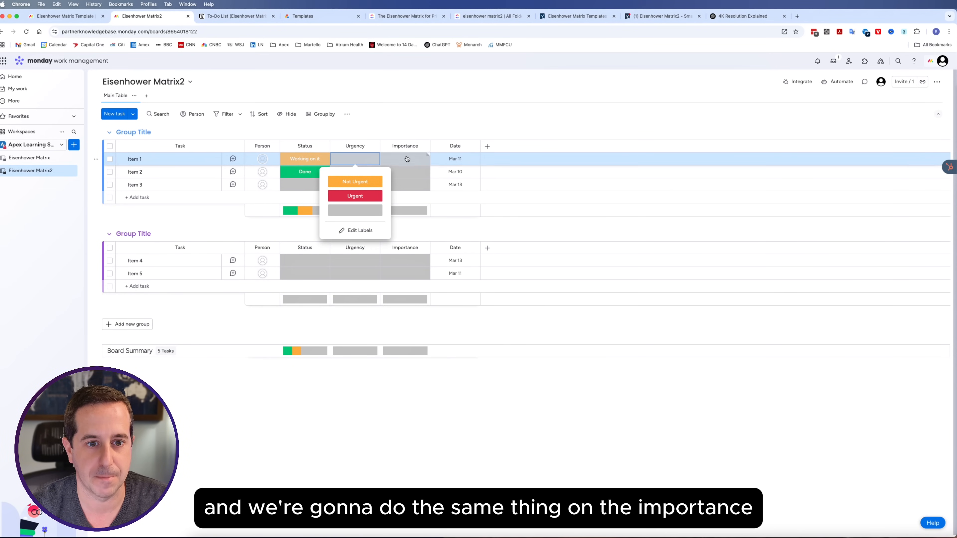
- Edit the Importance labels to Important (red) and Not Important (orange), dropping the green label
left_click(404, 159)
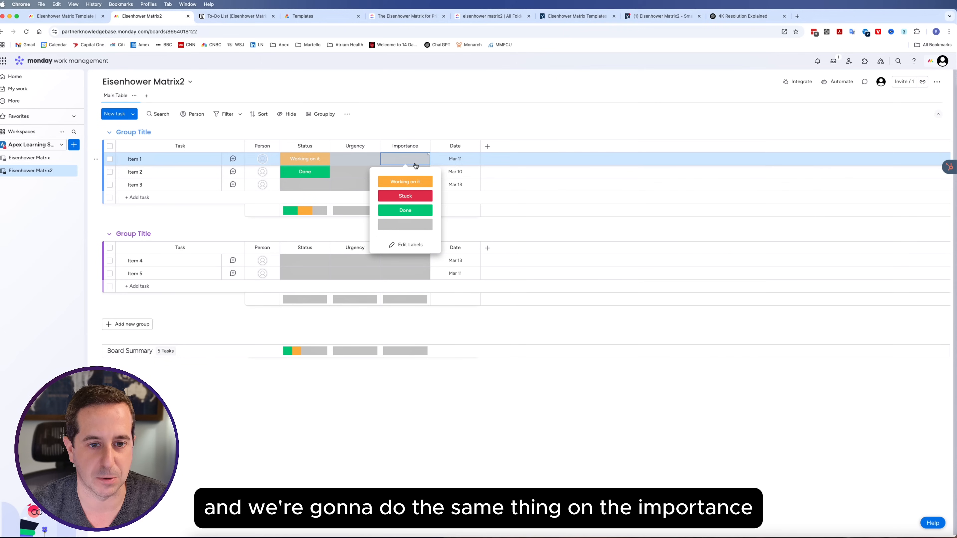
left_click(410, 244)
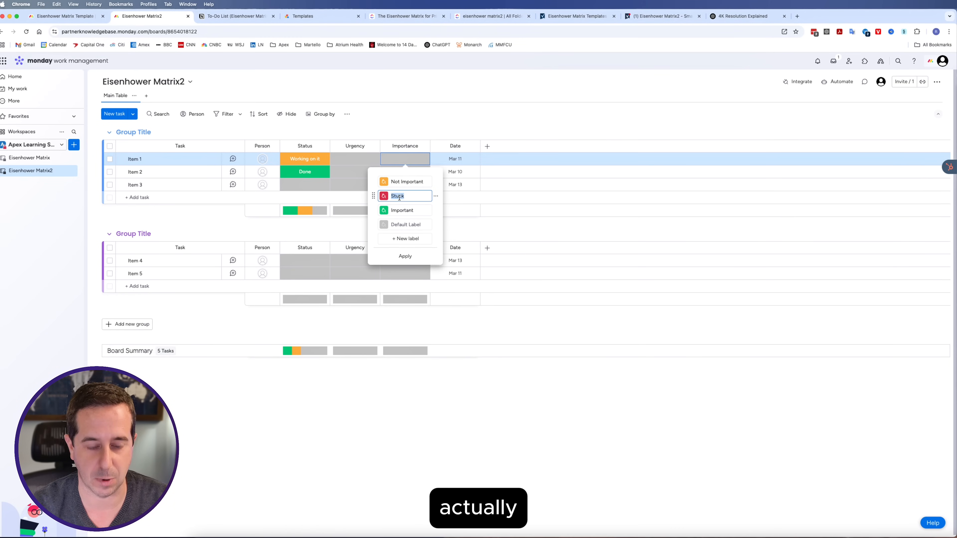
type("Important")
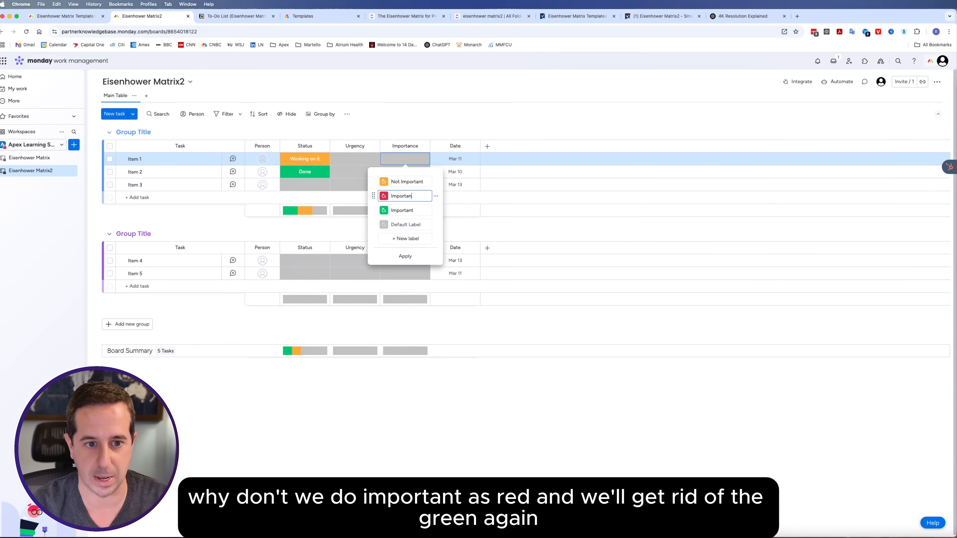
left_click(436, 196)
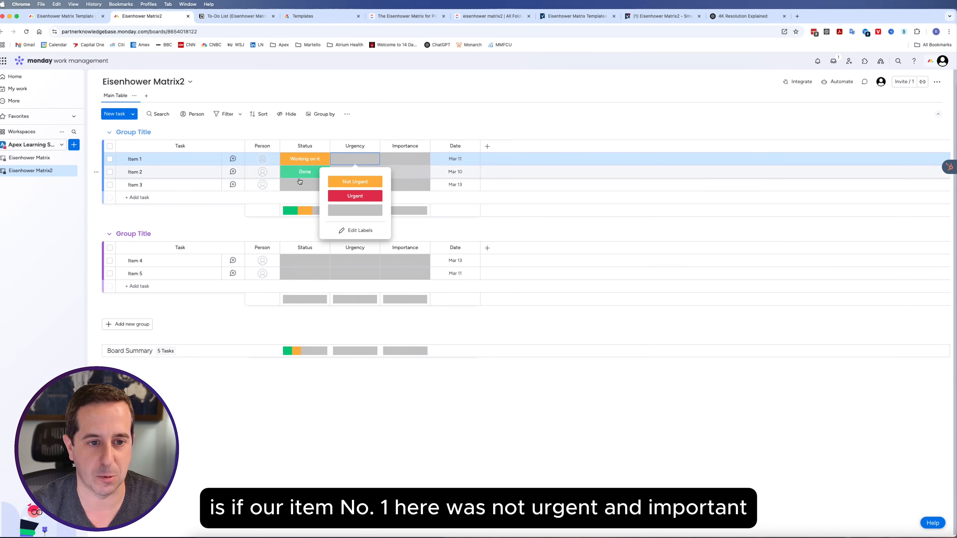
- Set Item 1 to Not Urgent and Important, then move on to Item 2's Urgency cell
left_click(355, 182)
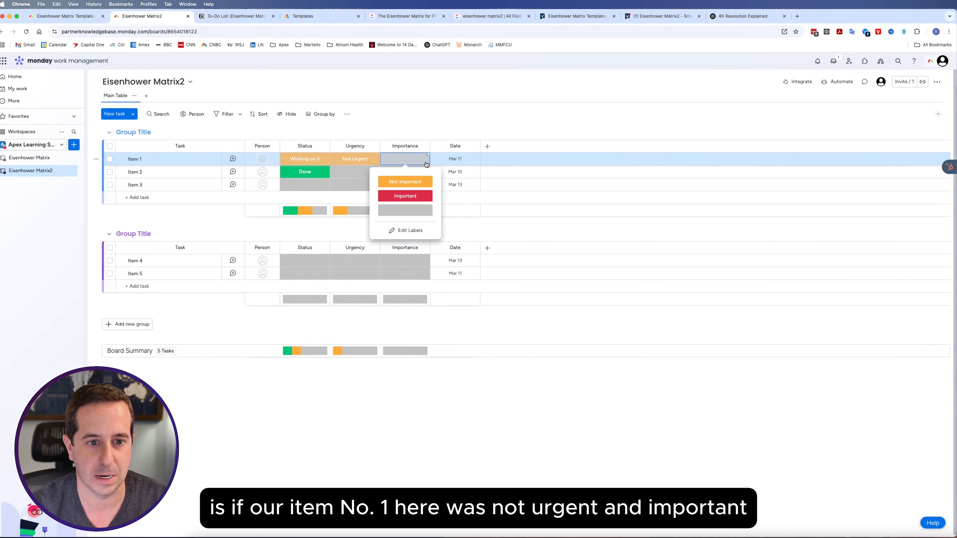
left_click(404, 196)
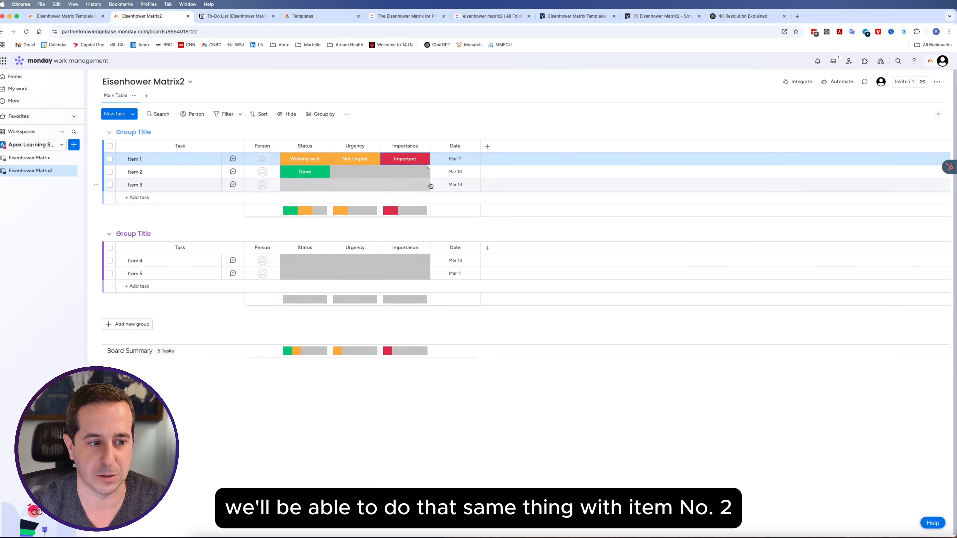
left_click(354, 172)
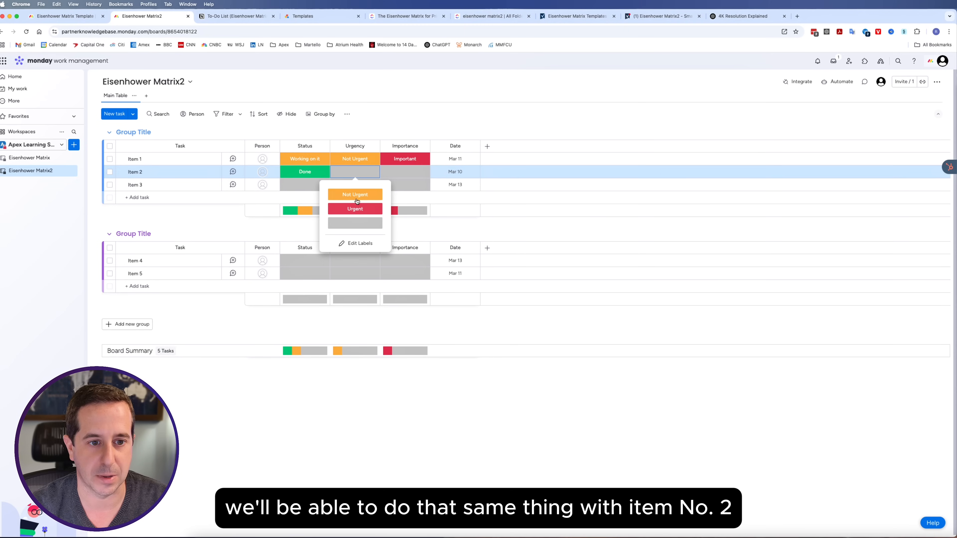